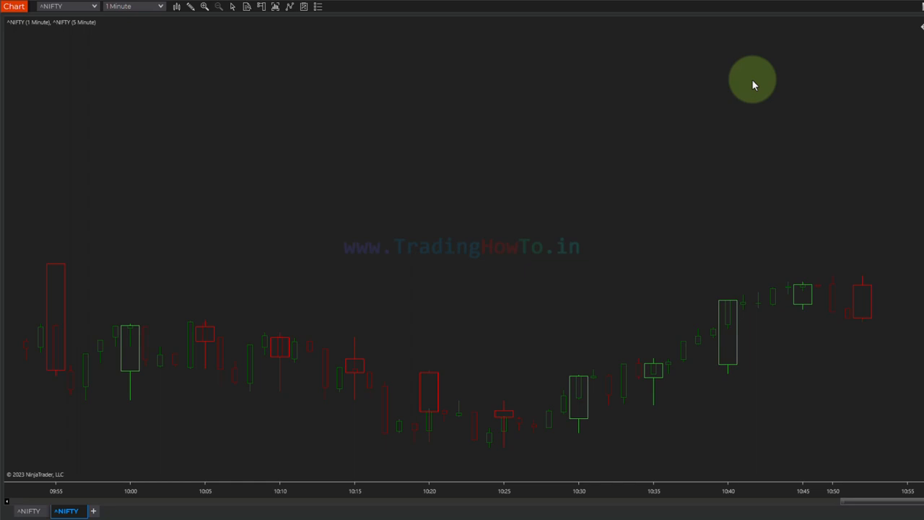
mouse_move(402, 103)
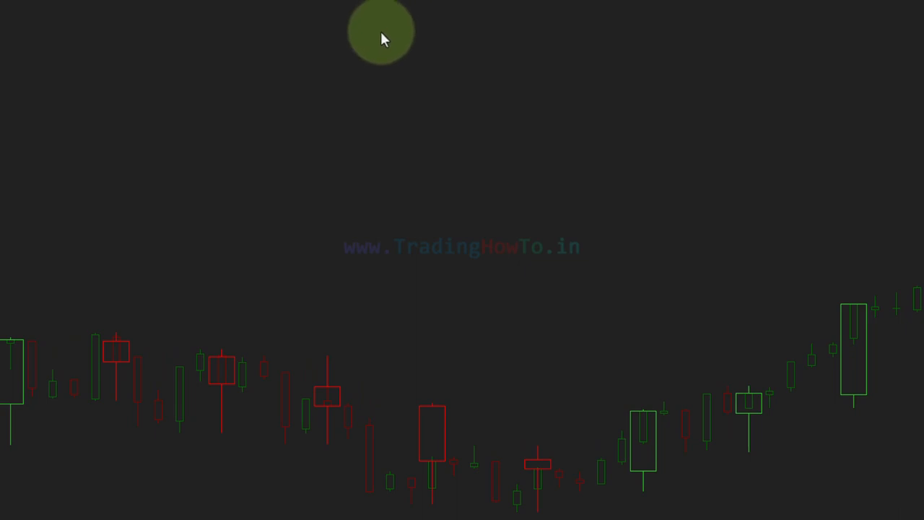
Step: Open the platform Options window from the Control Center's Tools menu
right_click(382, 33)
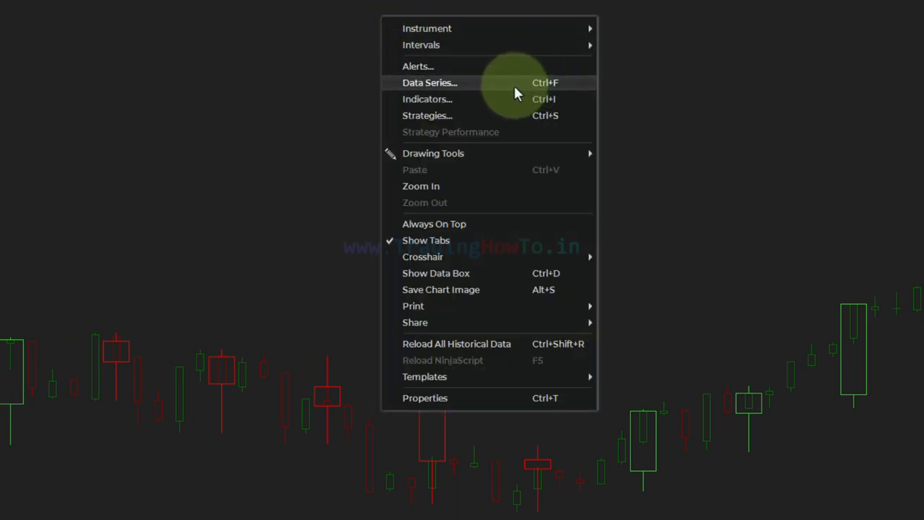
click(429, 82)
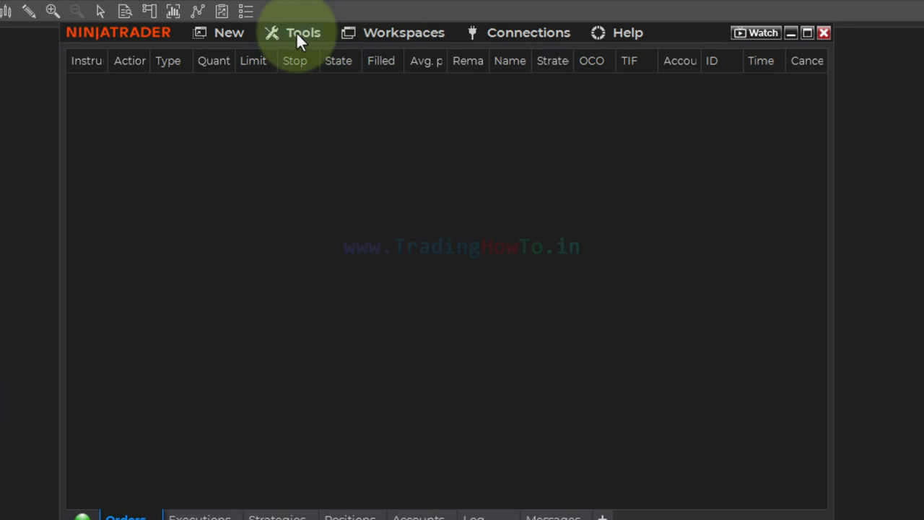
click(303, 32)
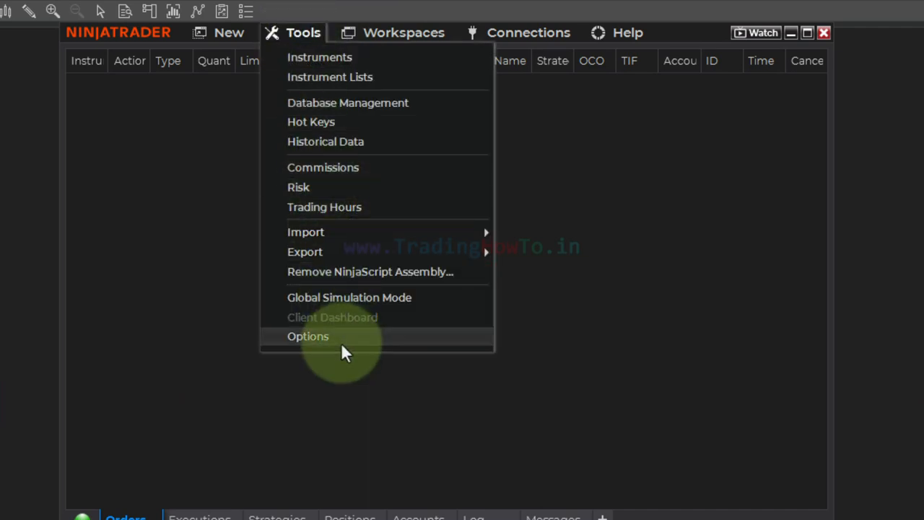
click(308, 336)
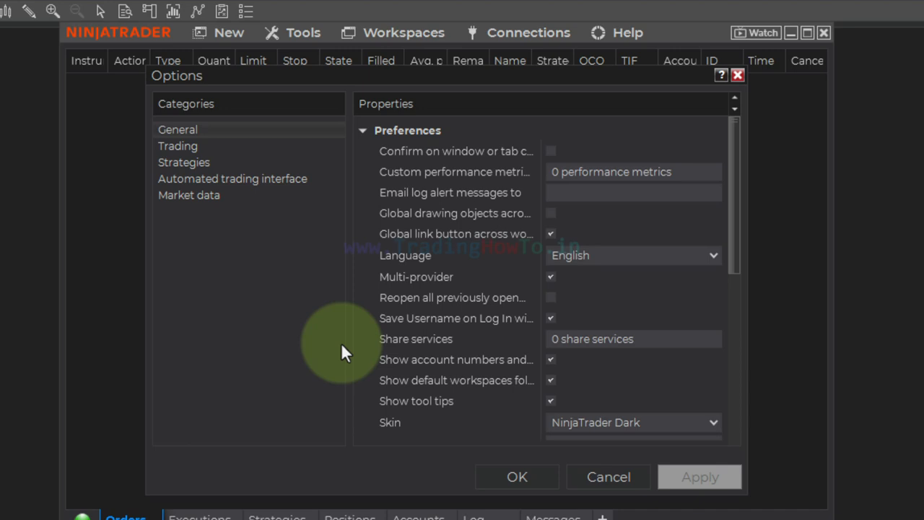
mouse_move(186, 206)
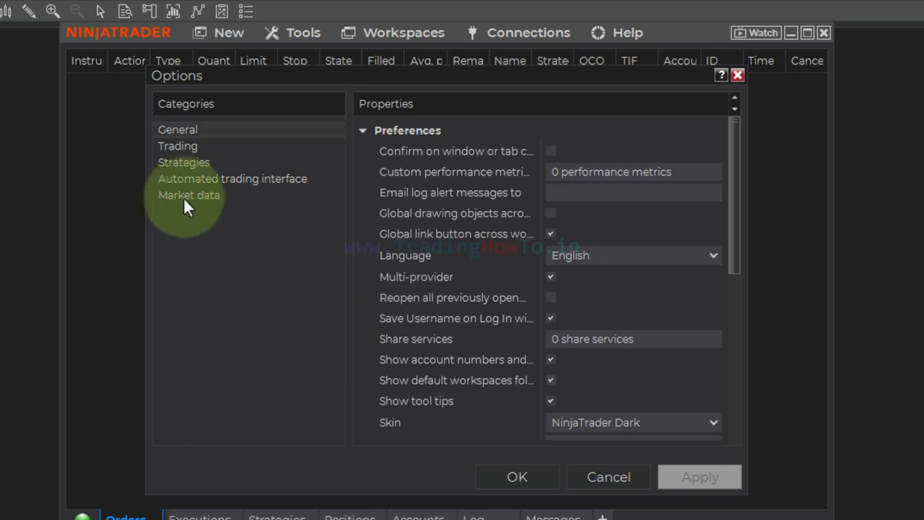
Step: Show the Market data options, then open the chart's Data Series window
click(189, 195)
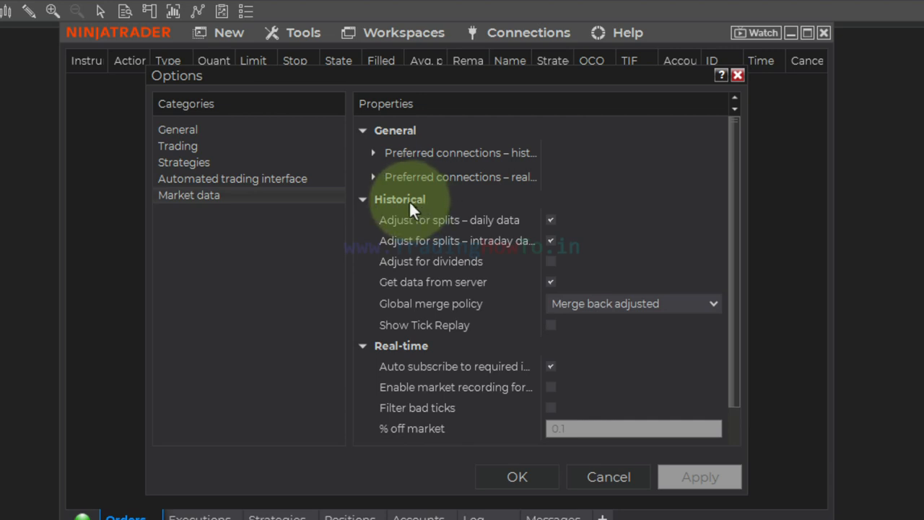
mouse_move(419, 332)
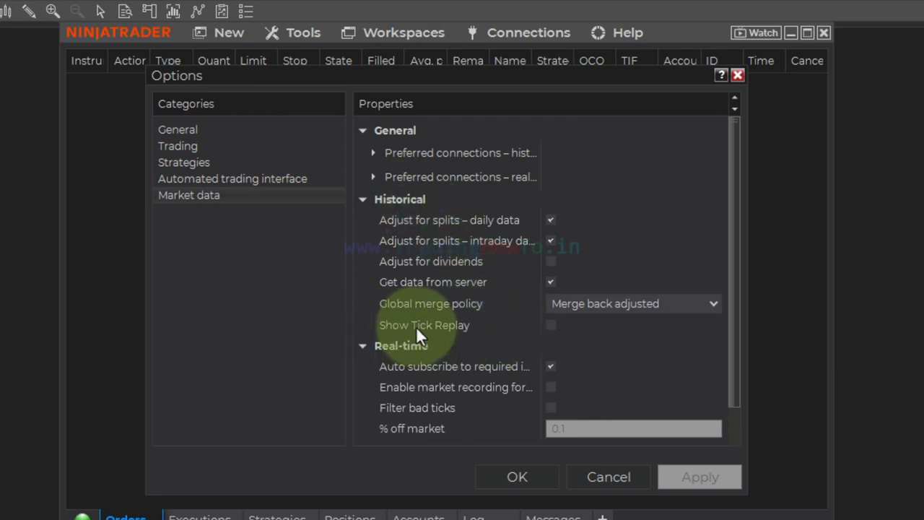
mouse_move(560, 335)
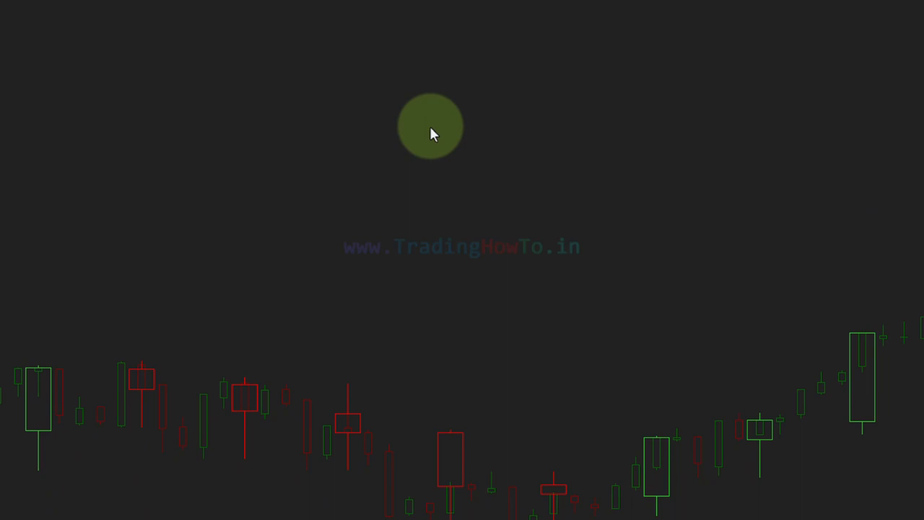
right_click(430, 127)
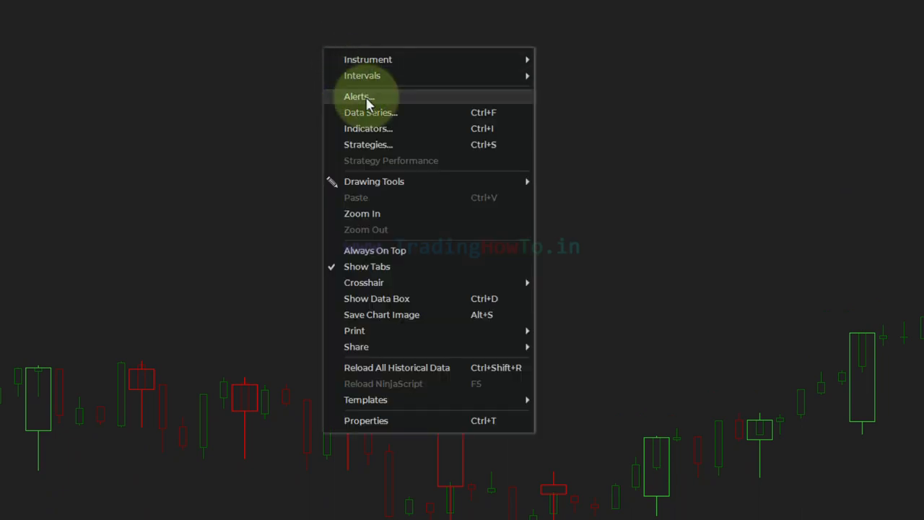
mouse_move(422, 112)
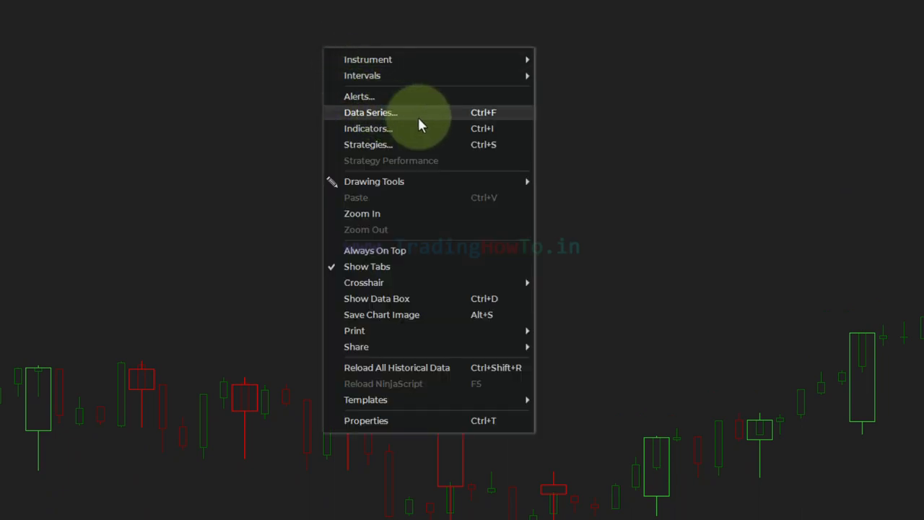
click(370, 112)
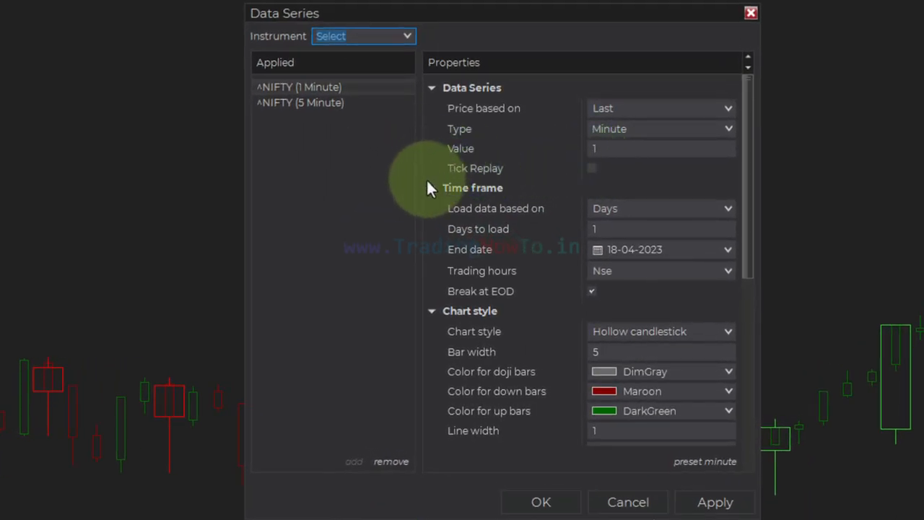
mouse_move(440, 180)
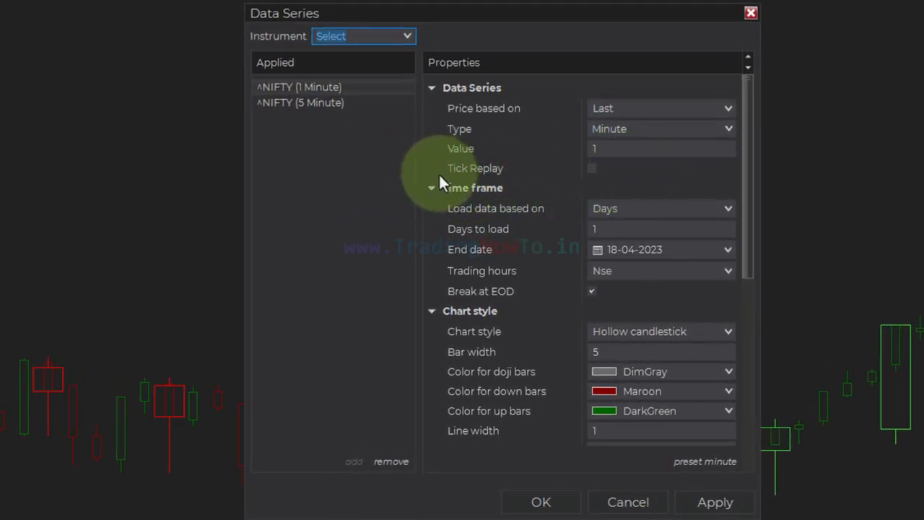
mouse_move(592, 173)
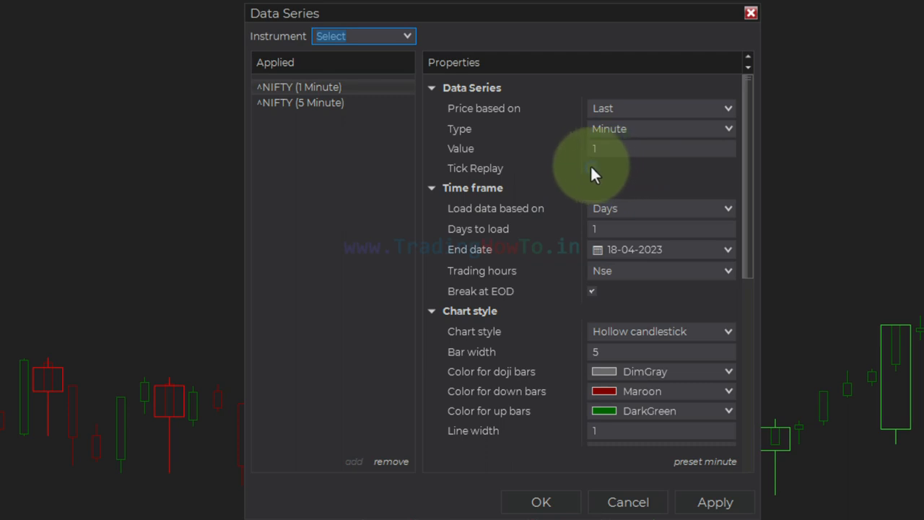
Step: Check Tick Replay for the ^NIFTY 1-minute data series
click(592, 167)
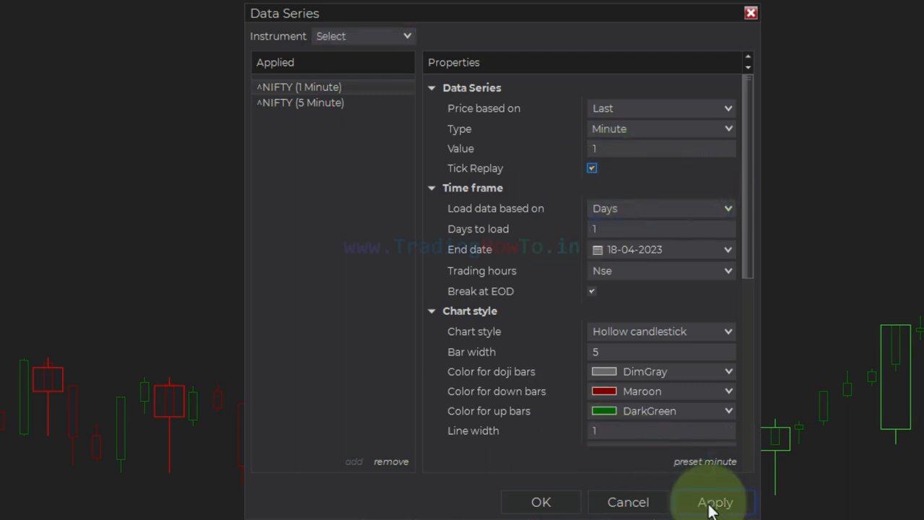